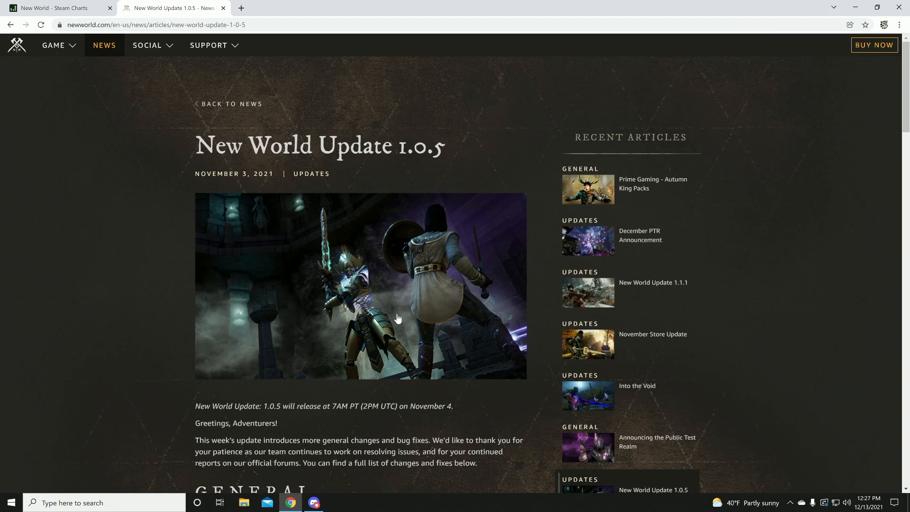
pyautogui.moveTo(373, 234)
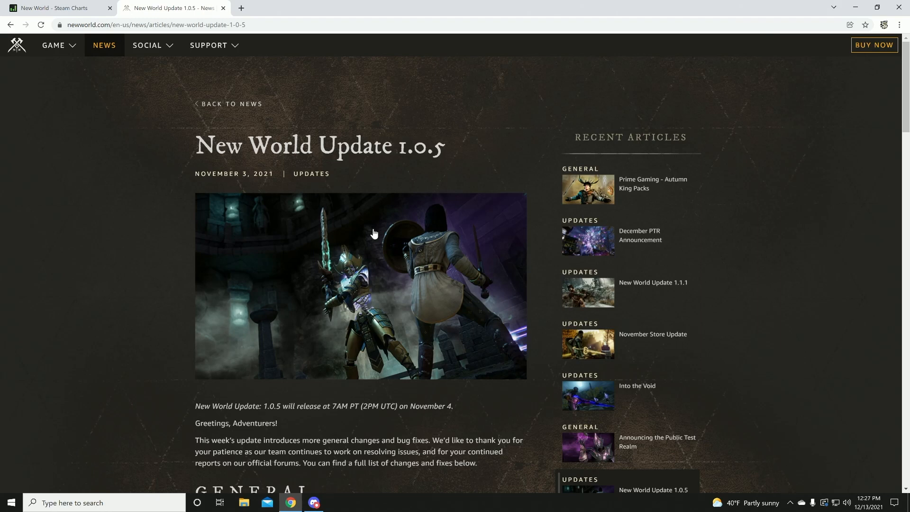
# Scroll the Update 1.0.5 notes past General, Exploits and Combat down to General Bug Fixes
pyautogui.scroll(-3)
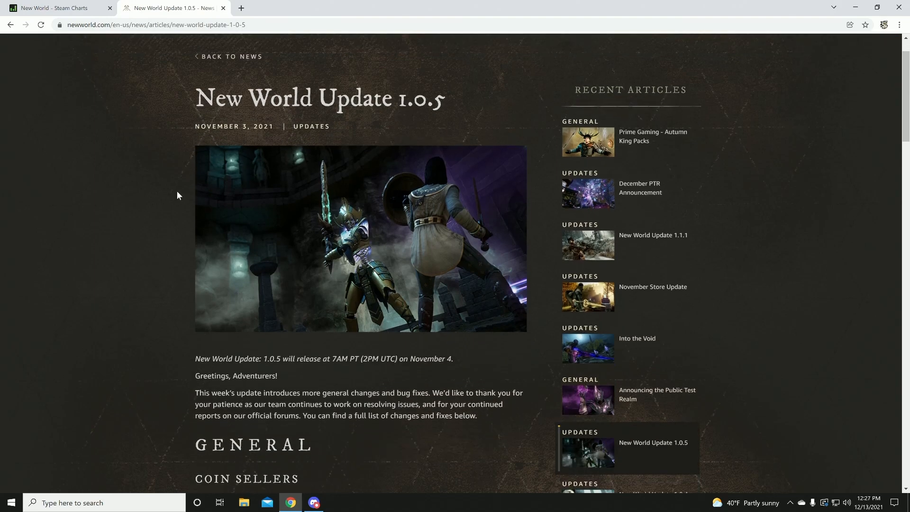
pyautogui.scroll(-3)
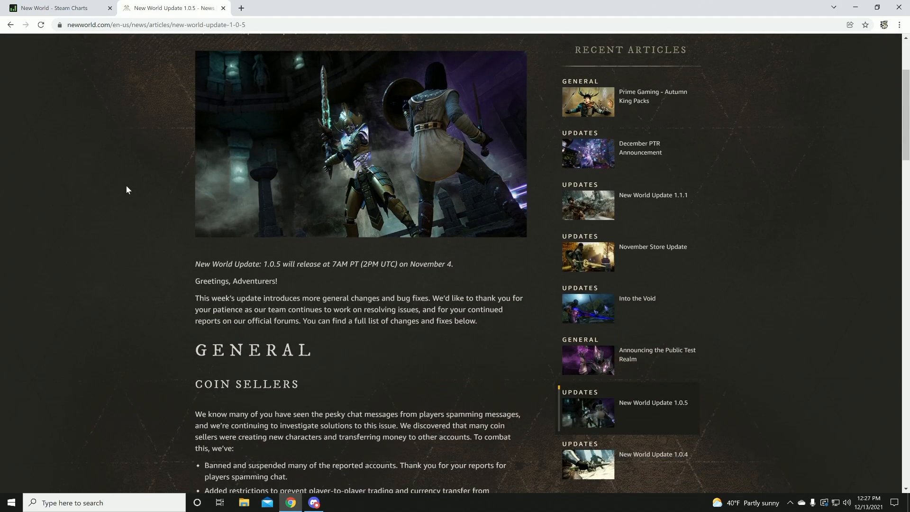
pyautogui.scroll(-3)
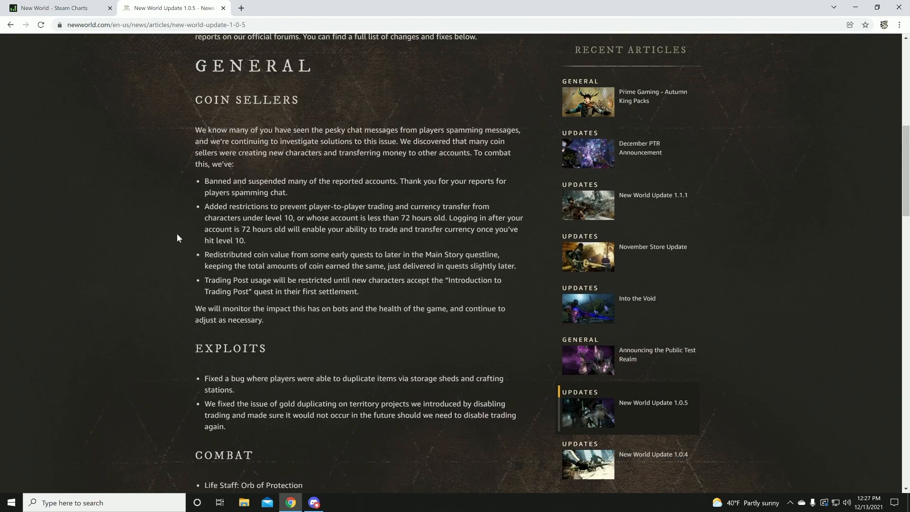
pyautogui.scroll(-3)
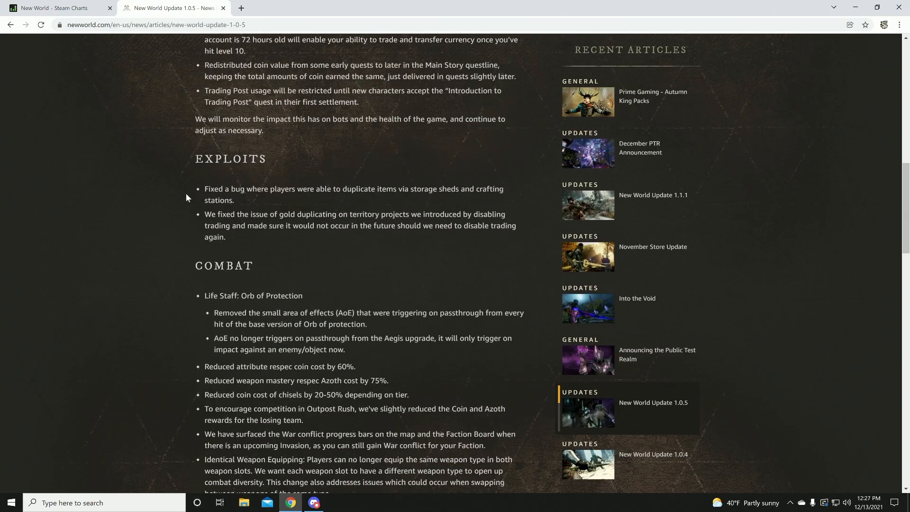
pyautogui.scroll(-3)
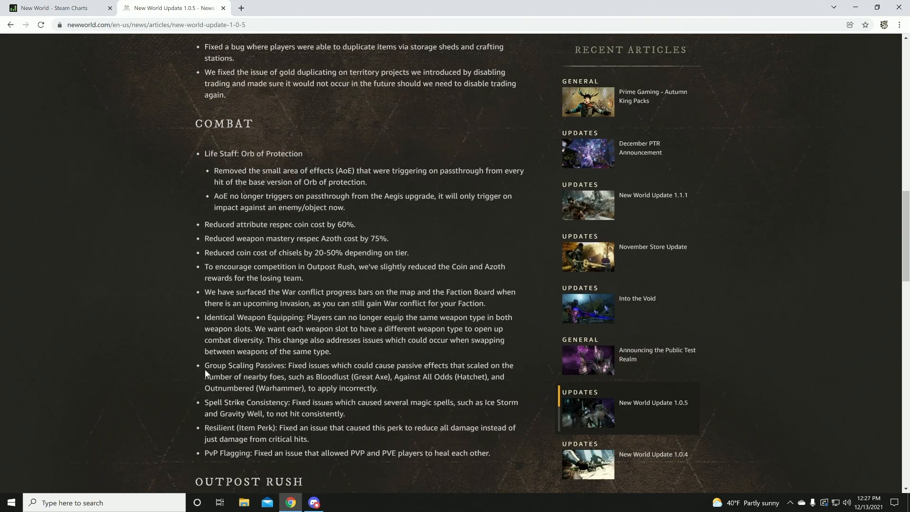
pyautogui.scroll(-3)
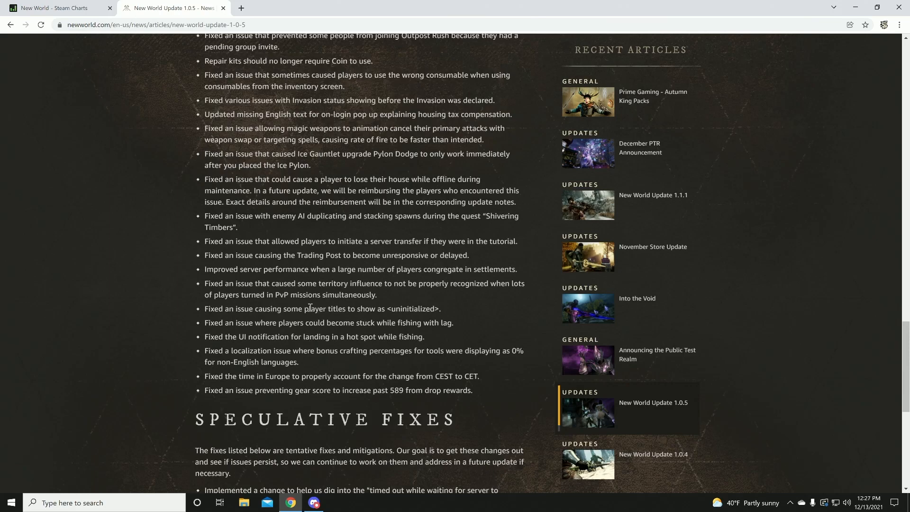
pyautogui.scroll(-3)
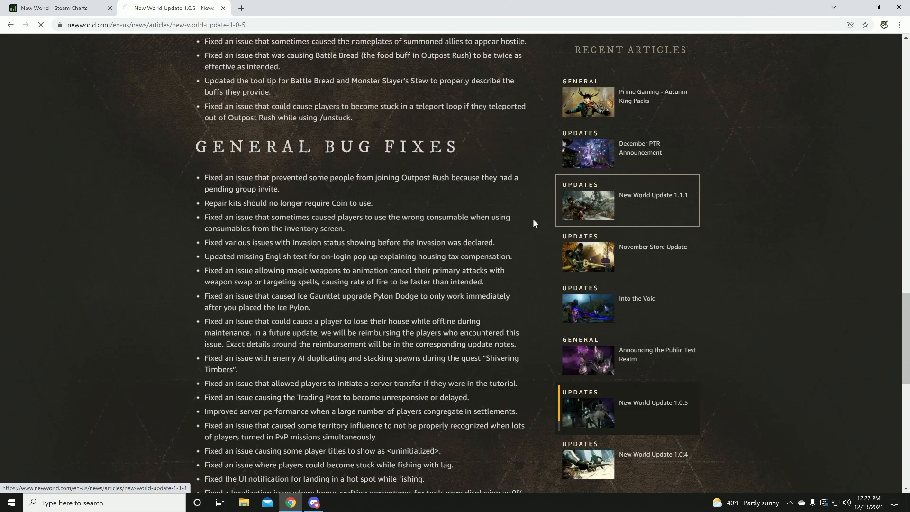
# Skim the Update 1.1.1 housing, crafting and trading notes, then move on to Into the Void
pyautogui.click(652, 195)
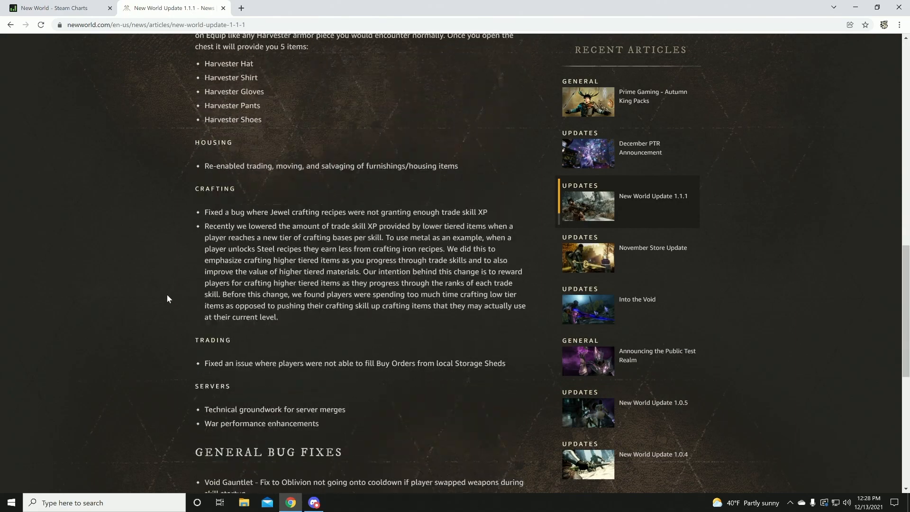
pyautogui.scroll(-3)
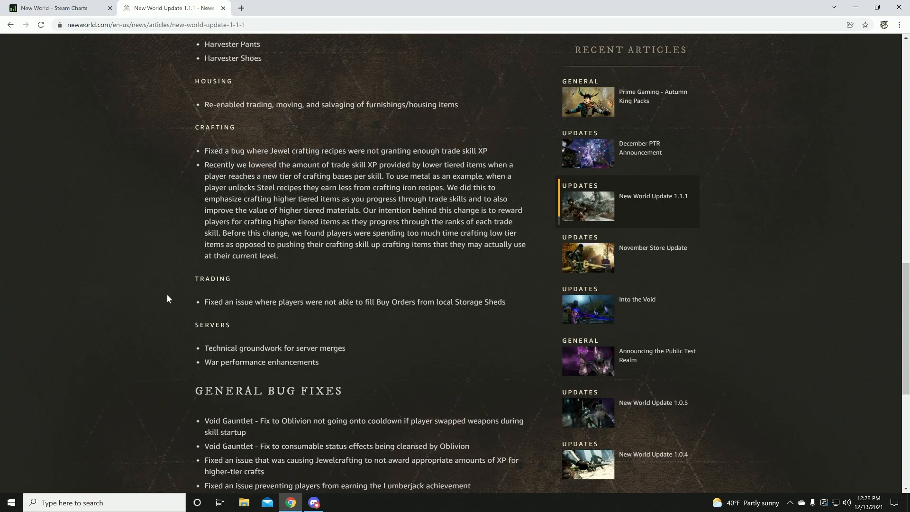
pyautogui.scroll(3)
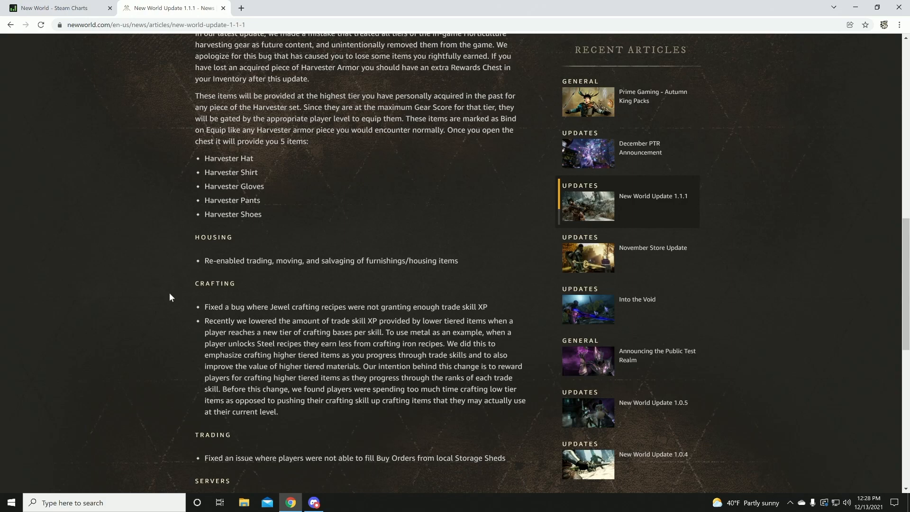
pyautogui.click(637, 298)
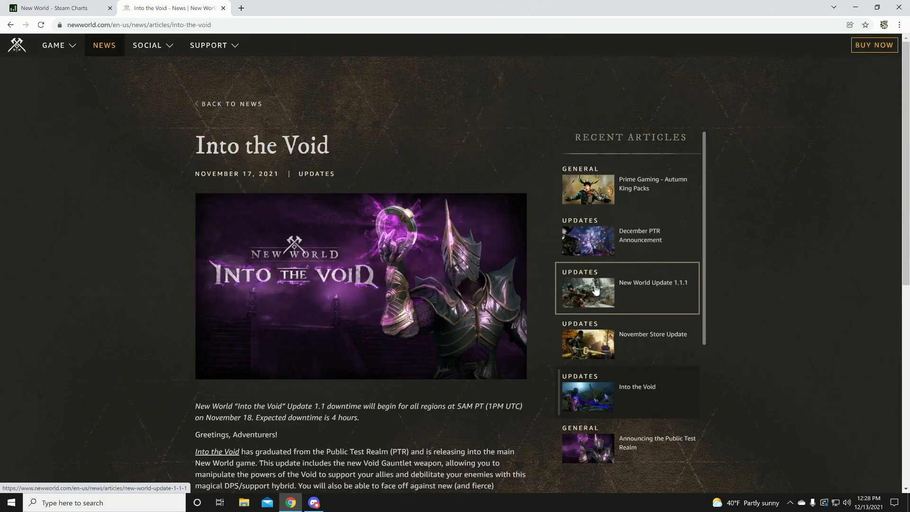
# Scroll to the end of the short Into the Void announcement
pyautogui.scroll(-3)
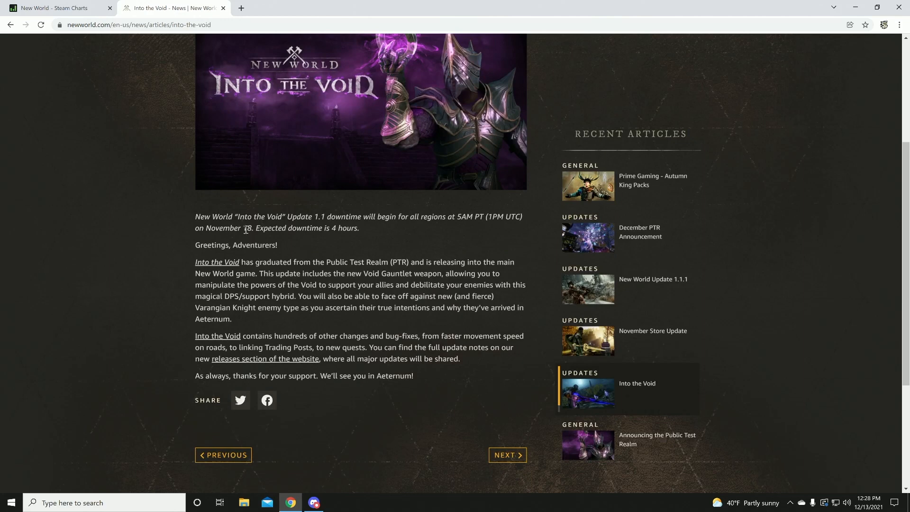
pyautogui.moveTo(545, 284)
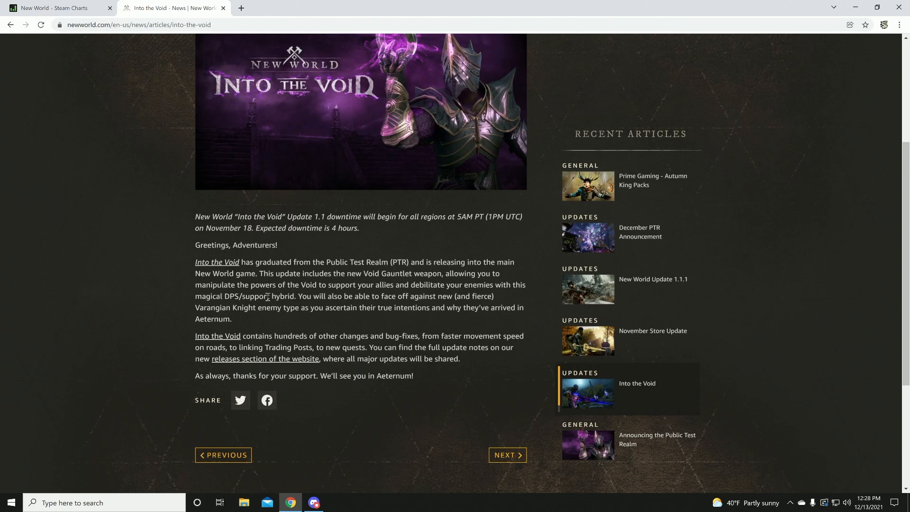
pyautogui.moveTo(266, 296)
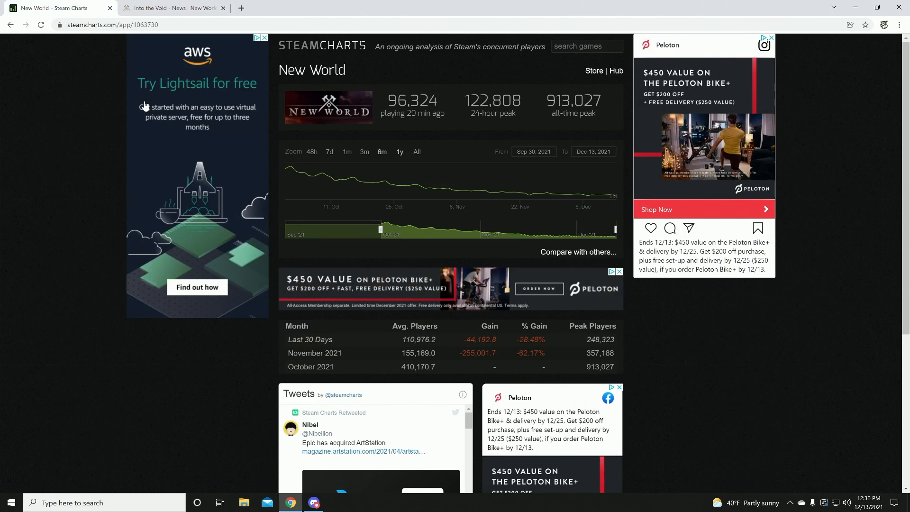
pyautogui.moveTo(489, 233)
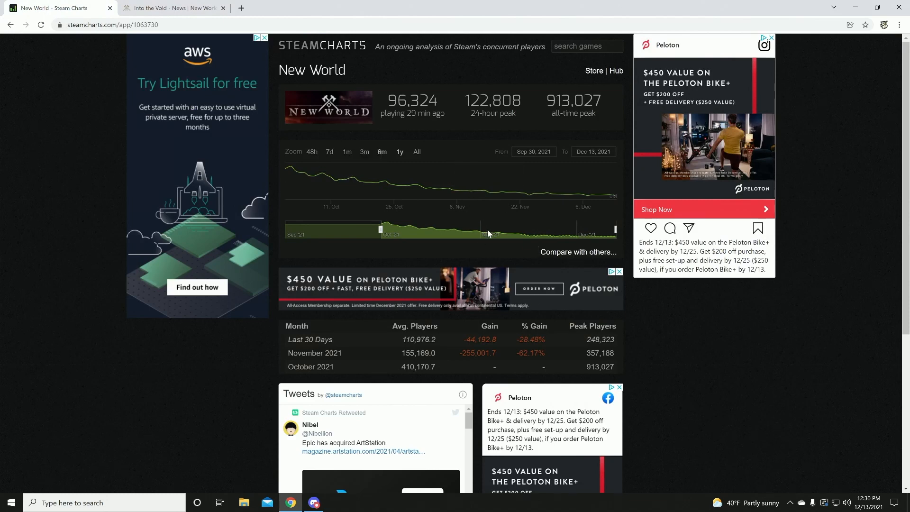
pyautogui.moveTo(483, 213)
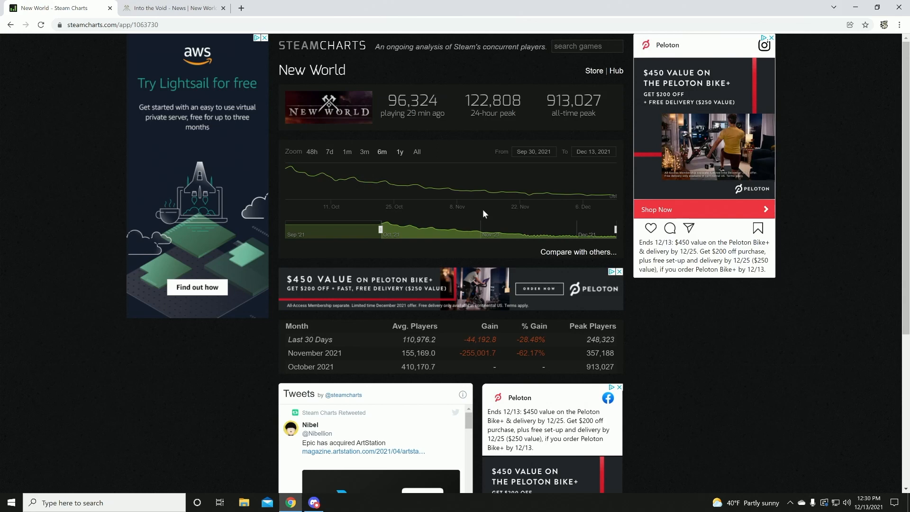
pyautogui.moveTo(410, 151)
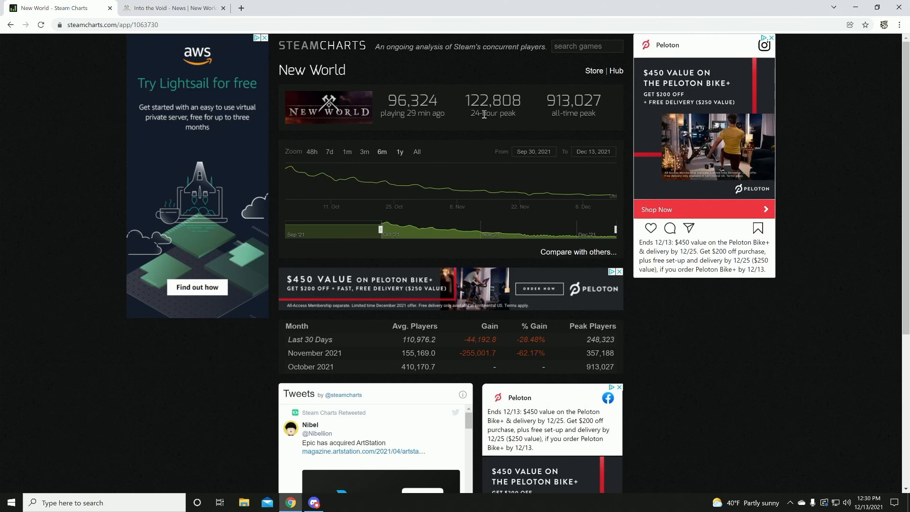
pyautogui.moveTo(586, 195)
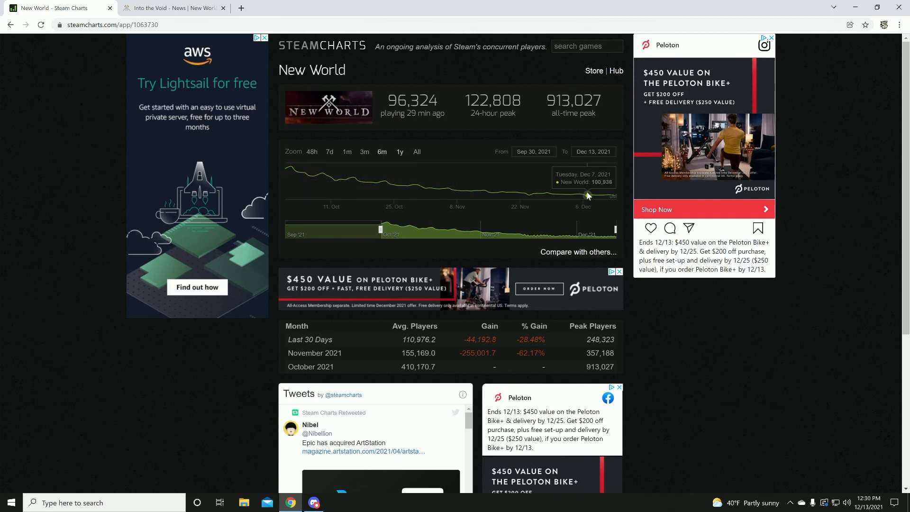
pyautogui.moveTo(608, 196)
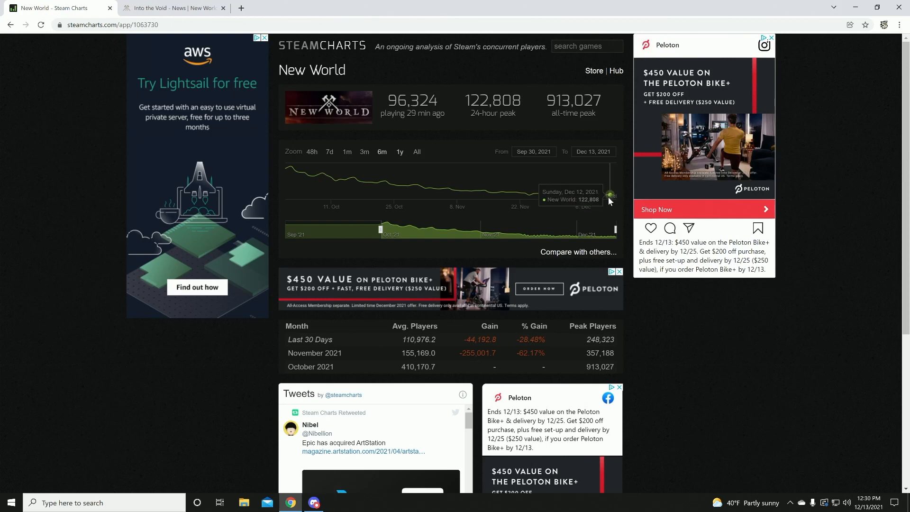
pyautogui.moveTo(614, 199)
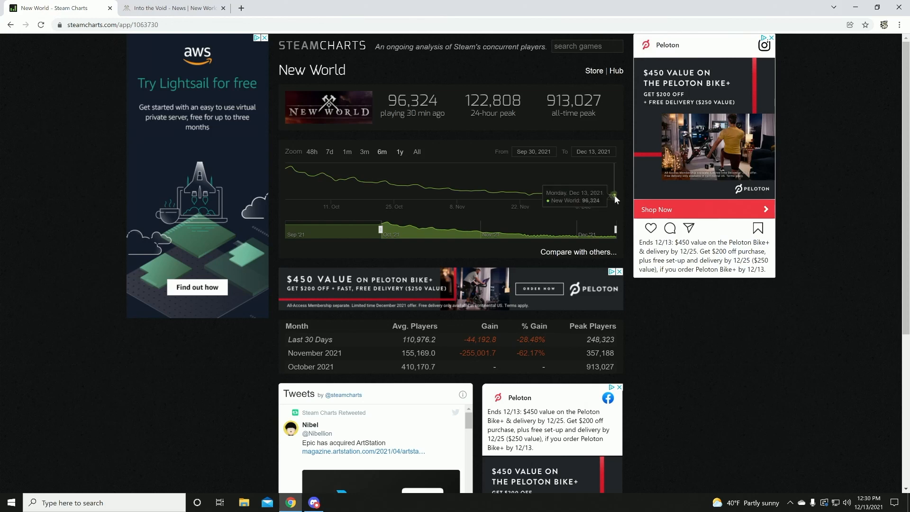
pyautogui.moveTo(426, 189)
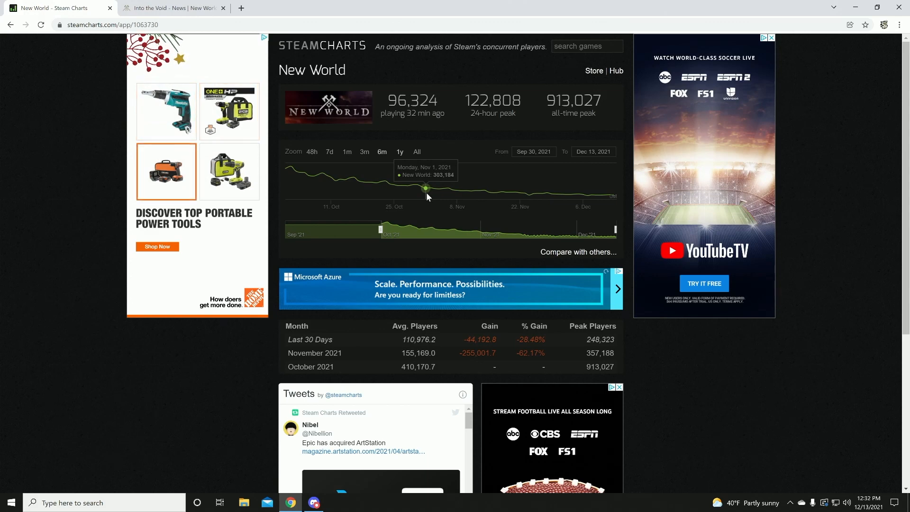
pyautogui.click(229, 171)
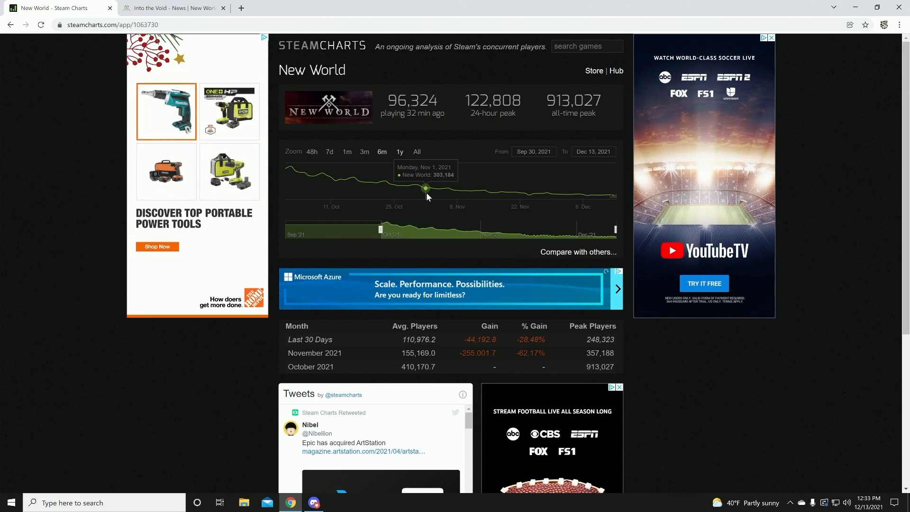
pyautogui.click(228, 111)
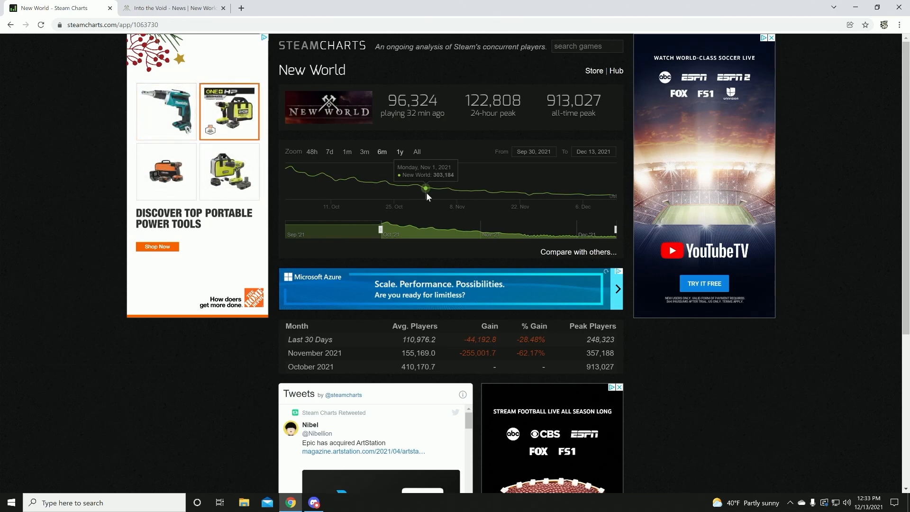